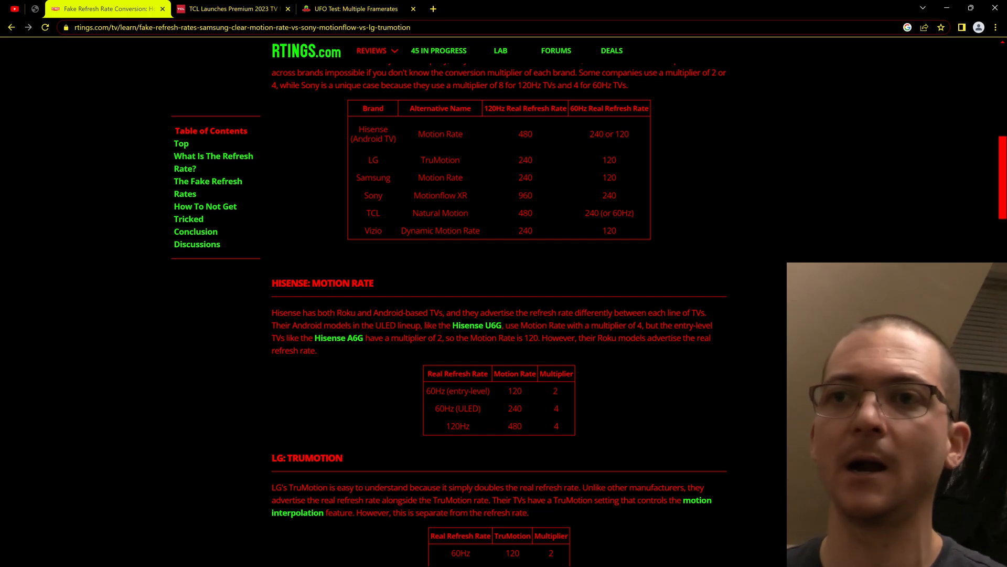
Switch from the RTINGS article to the UFO Test: Multiple Framerates page.
left_click(361, 9)
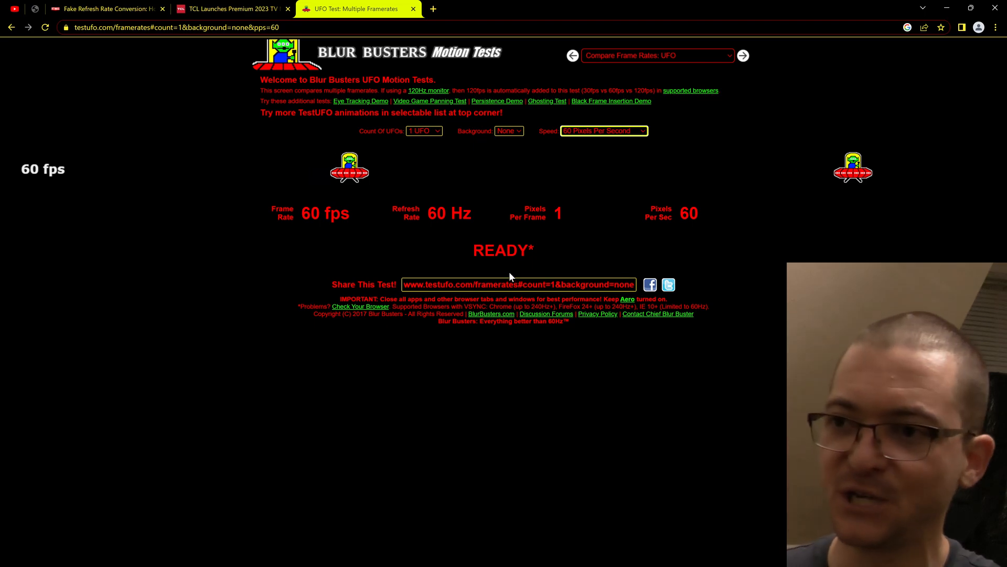
left_click(604, 130)
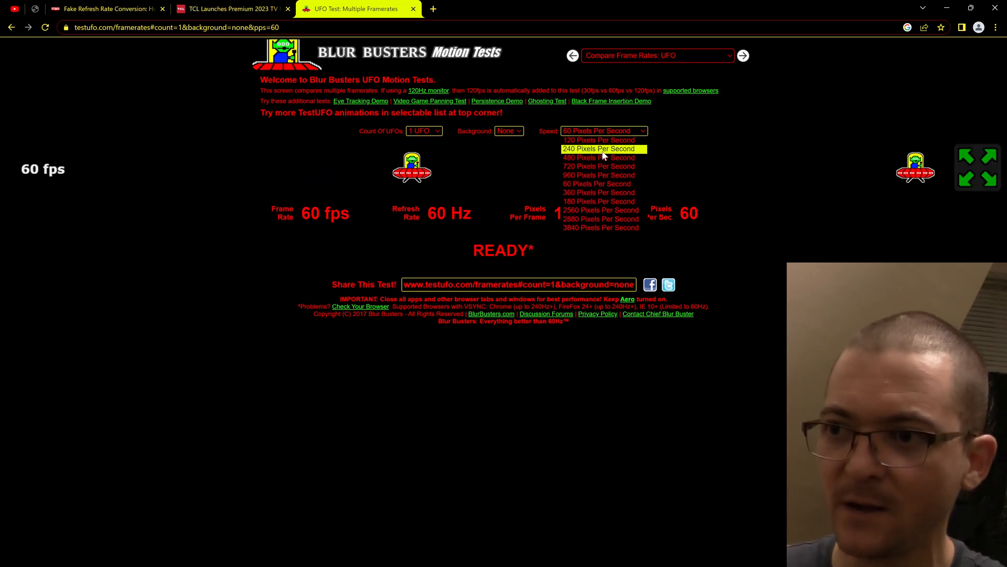
left_click(605, 130)
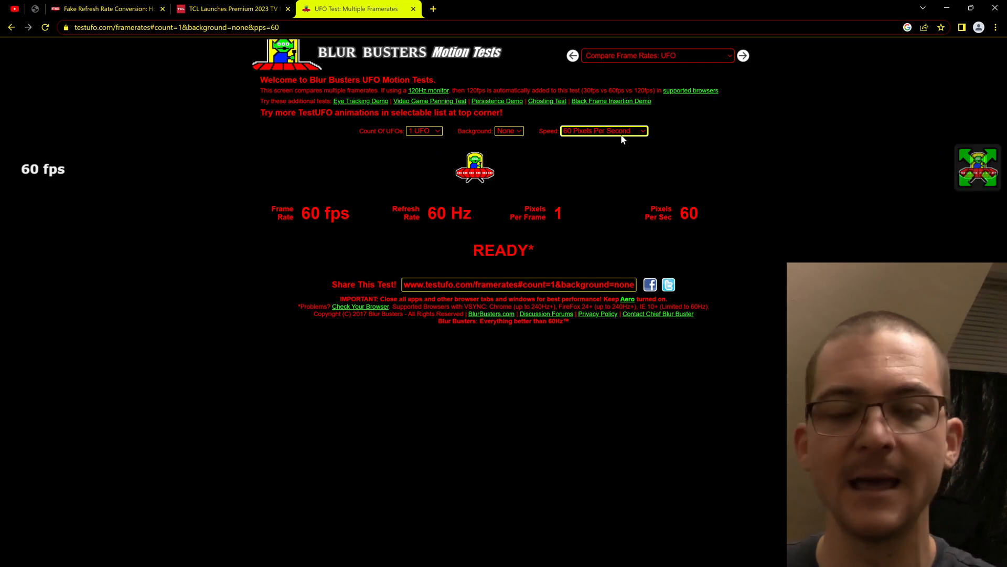
left_click(605, 130)
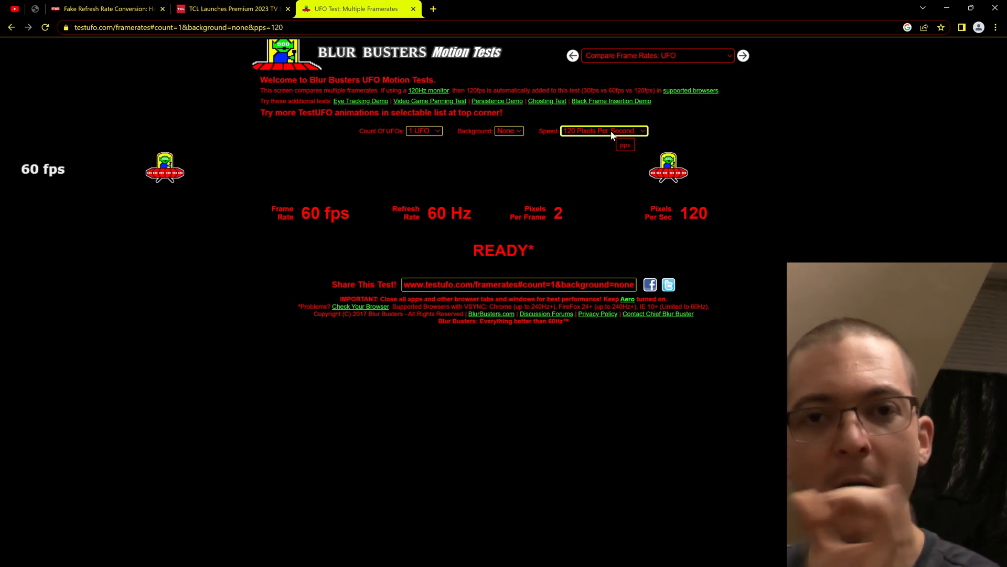
left_click(604, 130)
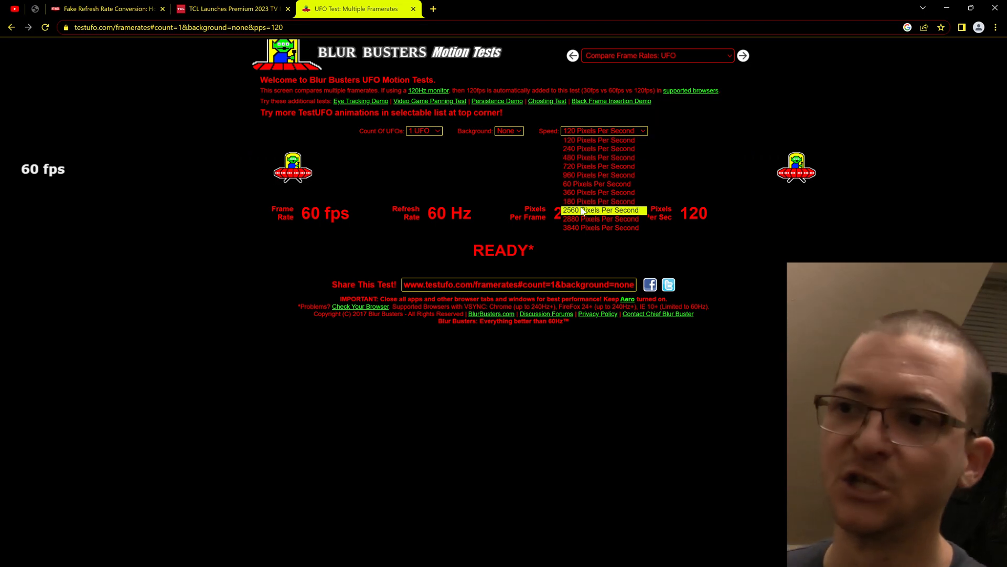
left_click(597, 183)
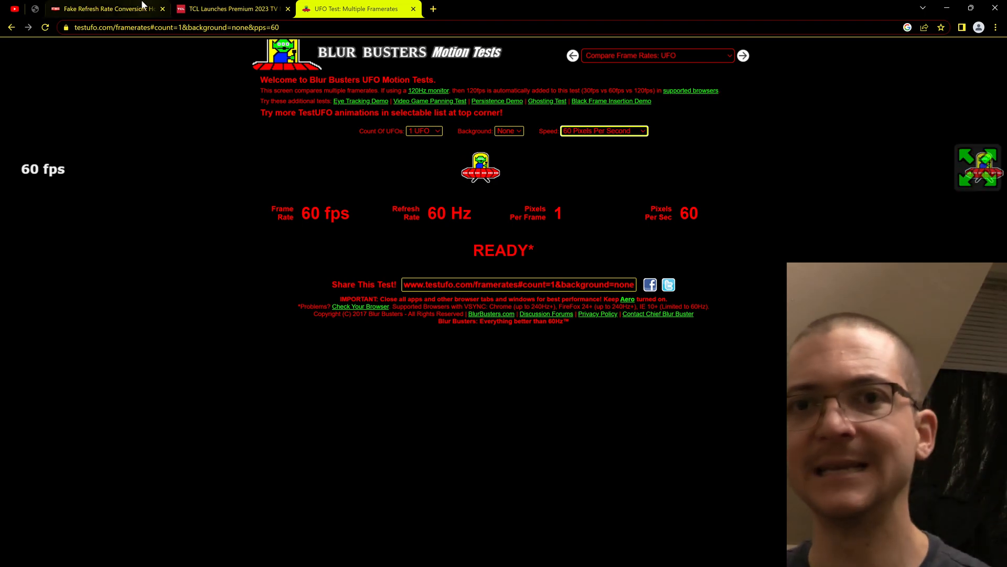
left_click(105, 9)
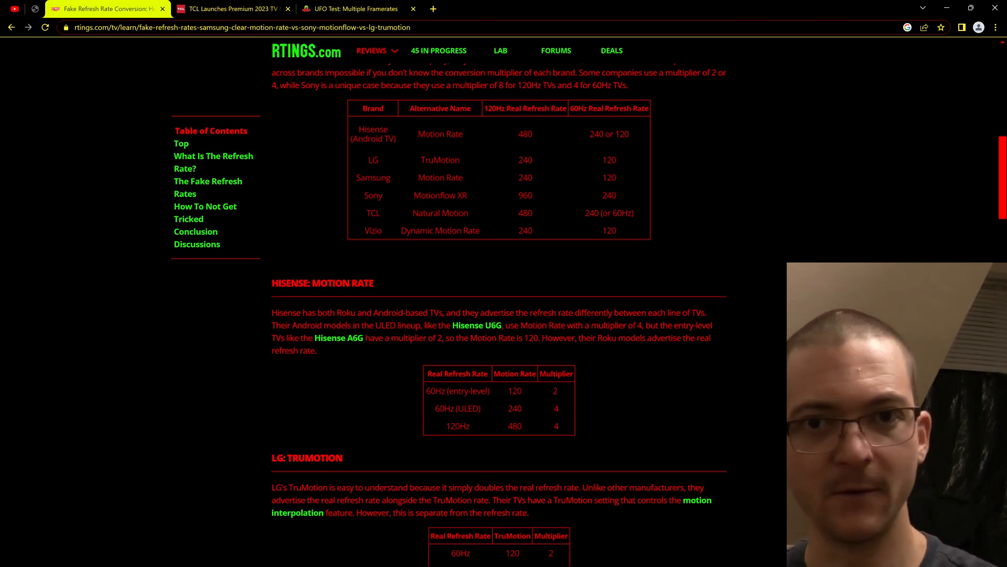
mouse_move(392, 190)
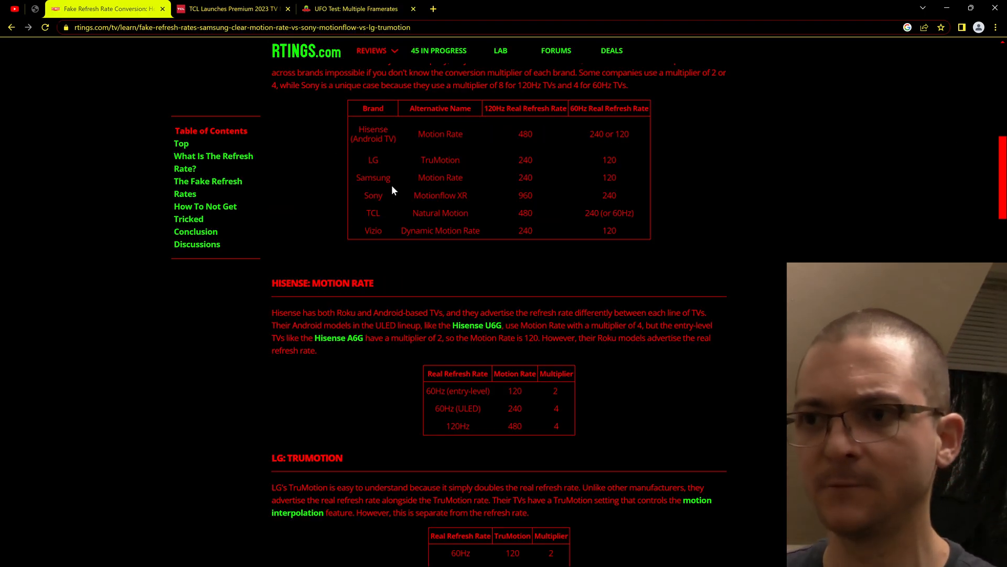
mouse_move(480, 182)
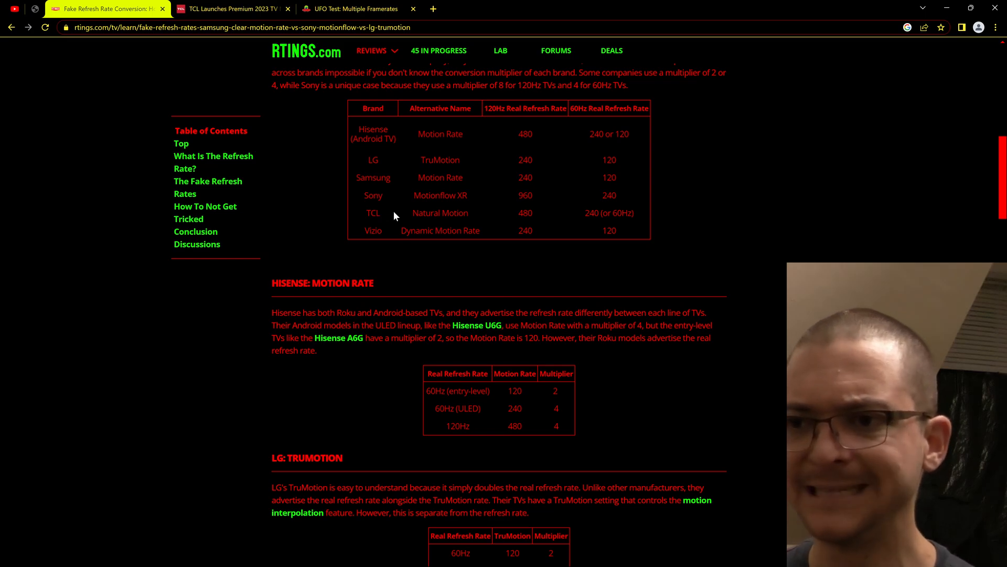
mouse_move(371, 243)
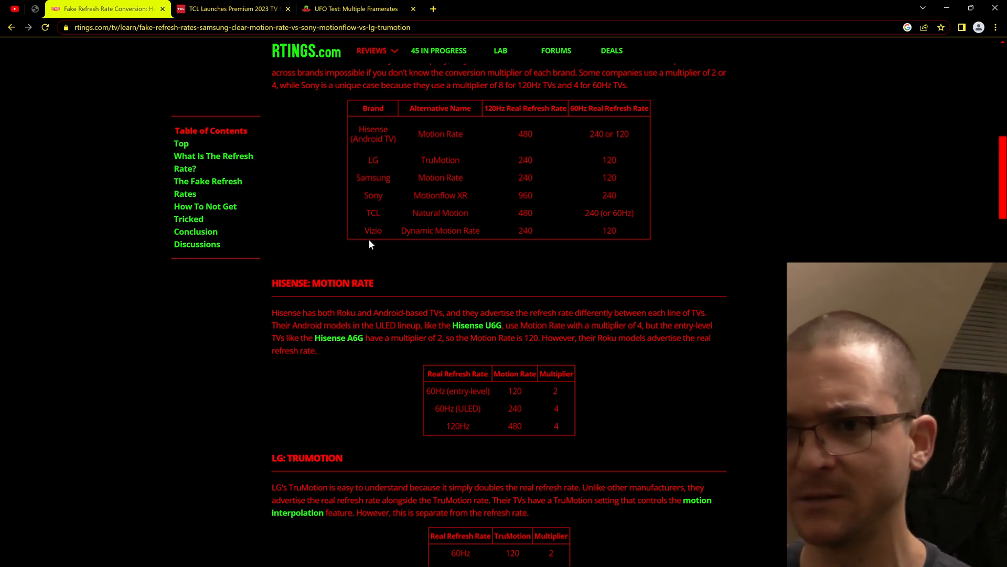
mouse_move(464, 248)
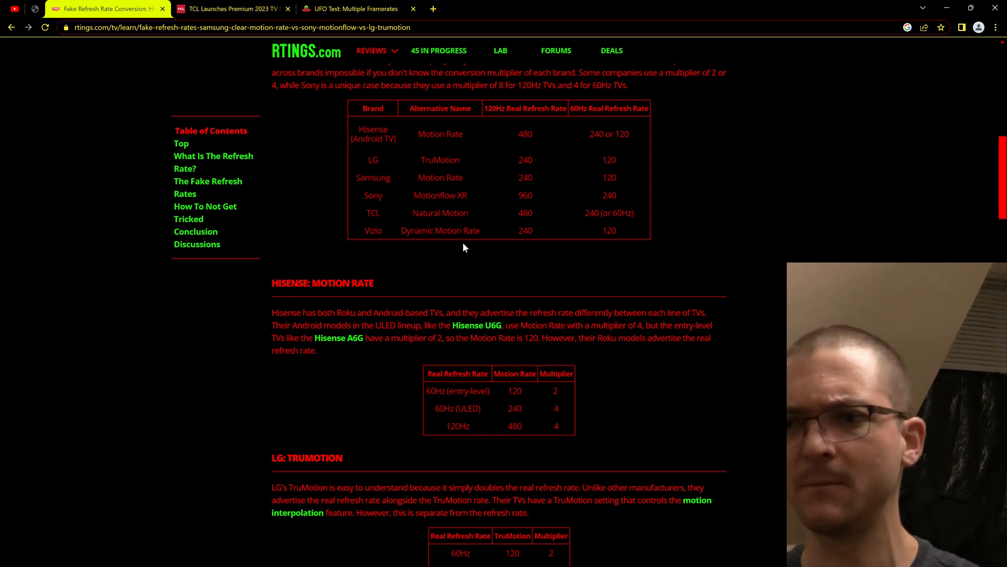
mouse_move(610, 273)
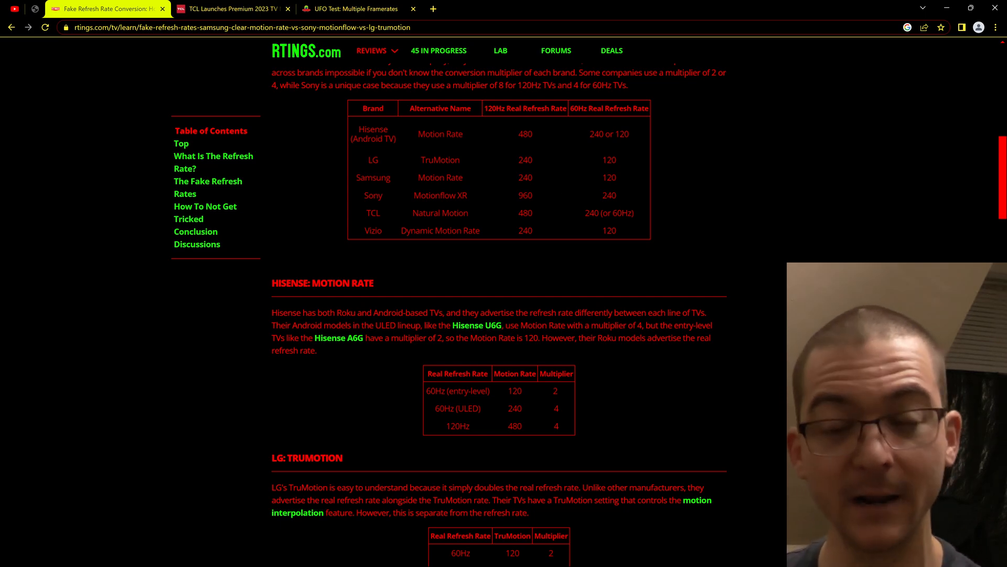
mouse_move(353, 151)
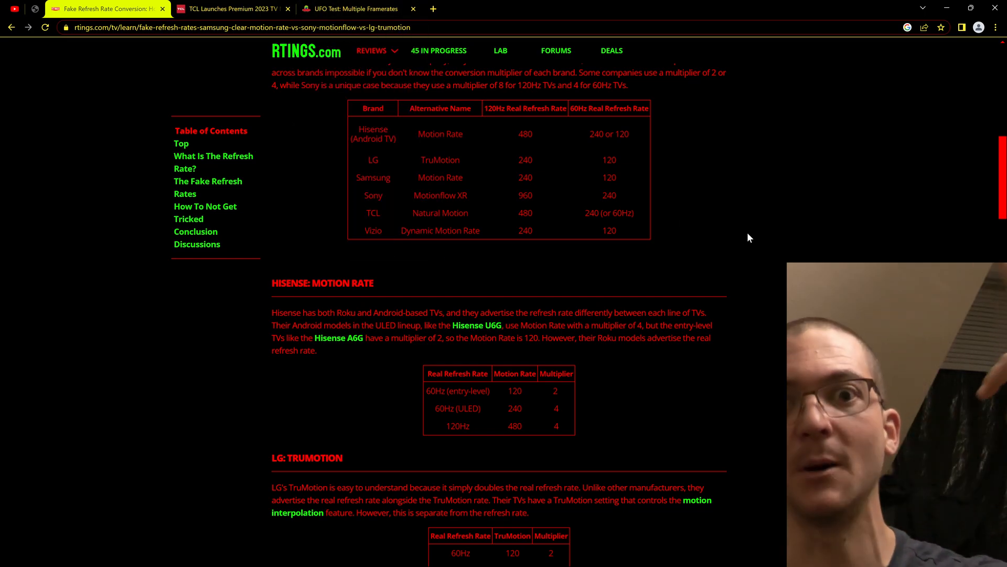
mouse_move(921, 187)
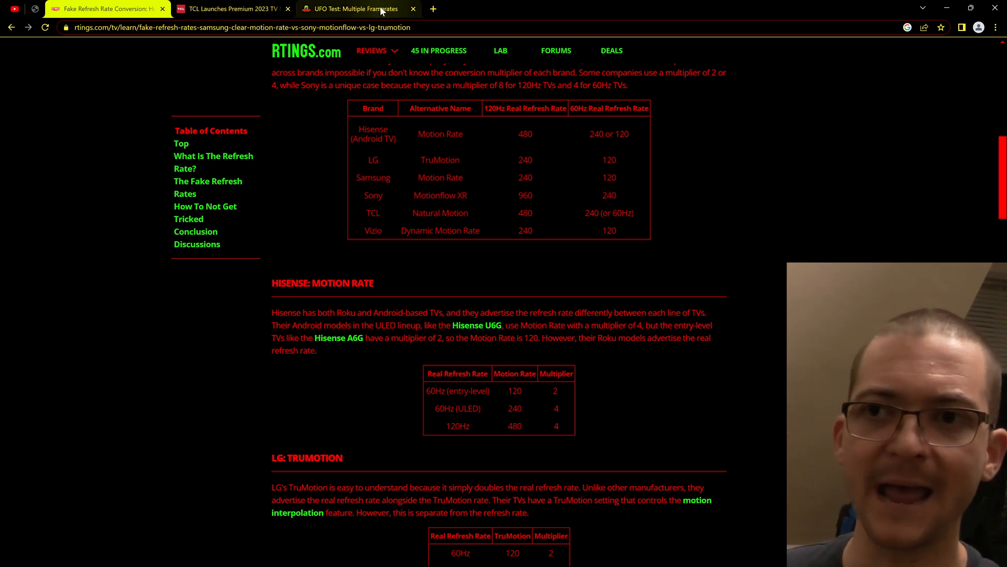
Back on the UFO test, set the UFO speed to 360 pixels per second.
left_click(359, 8)
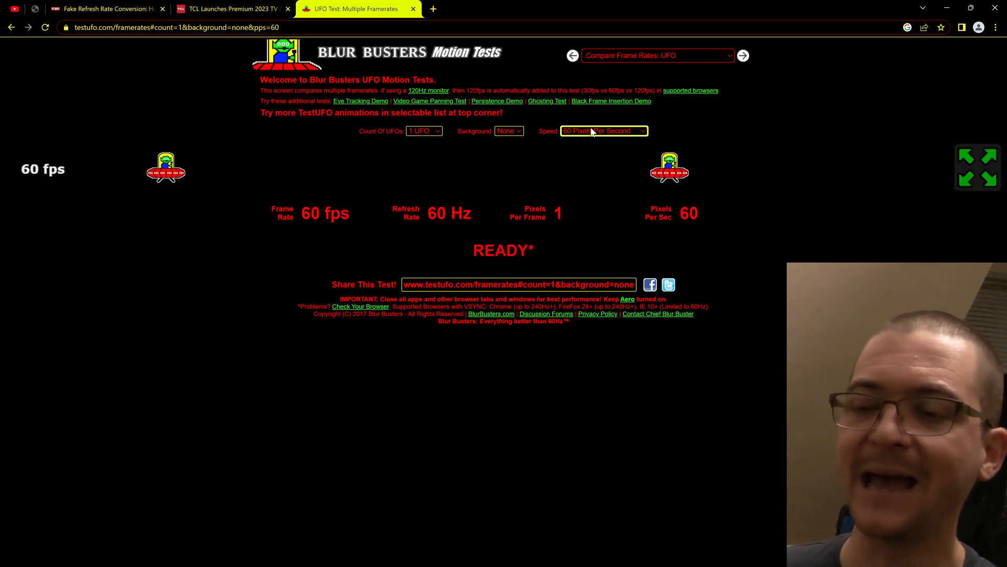
left_click(604, 130)
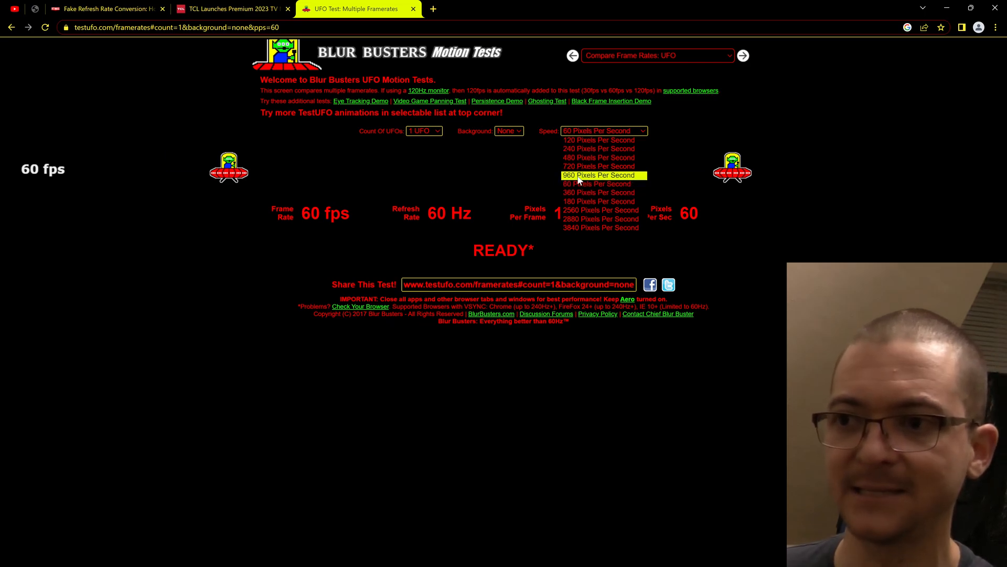
mouse_move(581, 197)
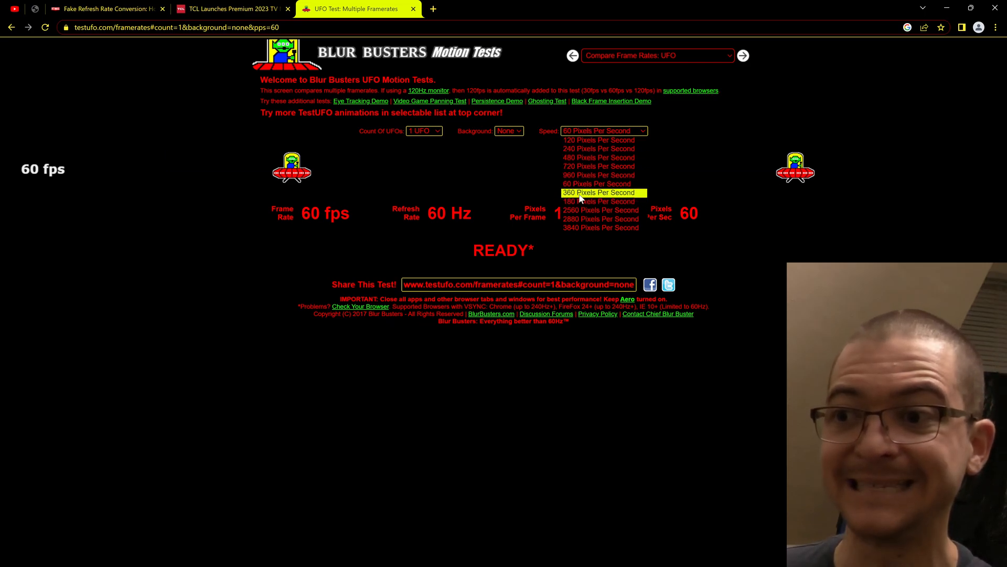
left_click(598, 193)
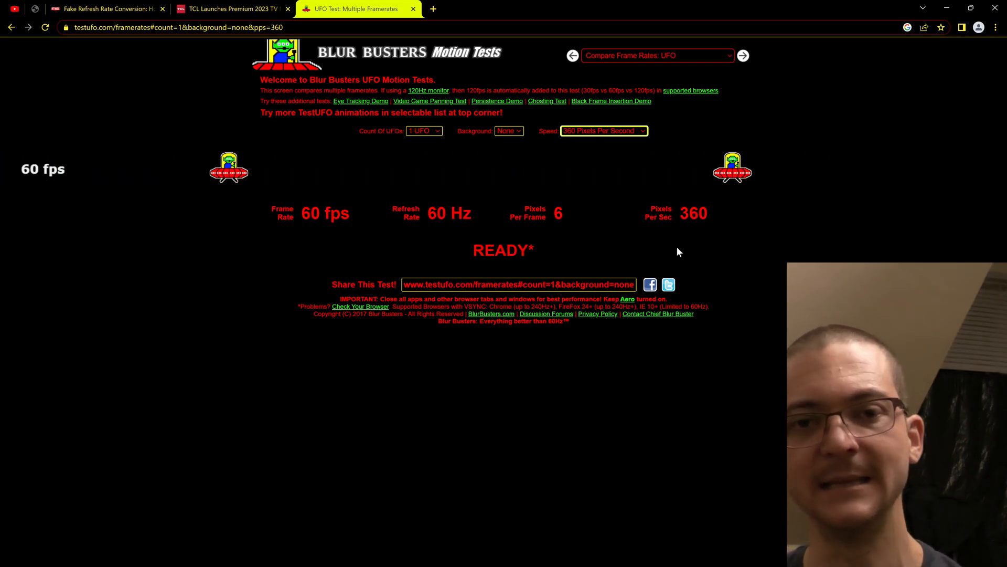
Change the UFO speed to 120 pixels per second and return to the fake refresh rate article.
left_click(605, 130)
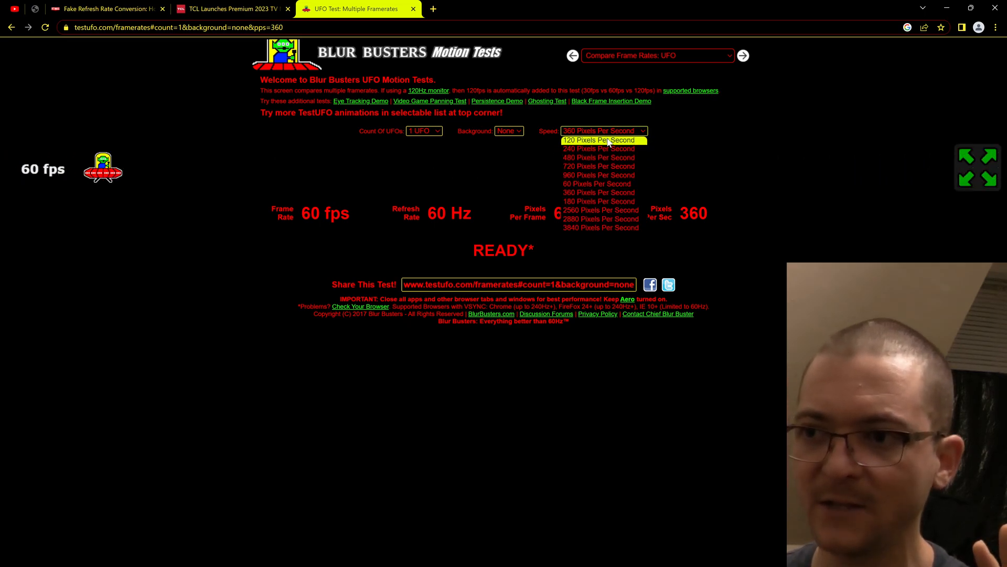
left_click(602, 140)
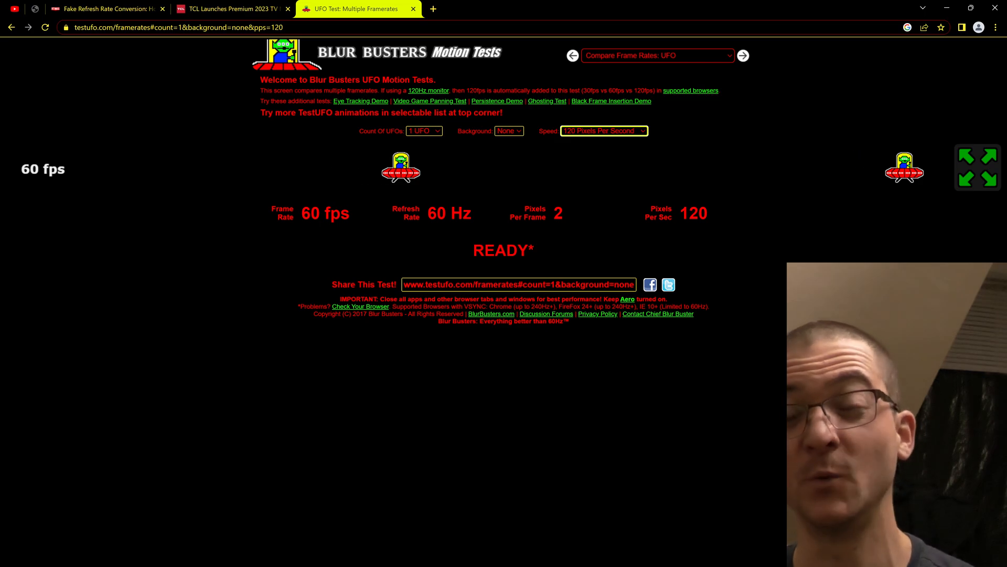
left_click(110, 9)
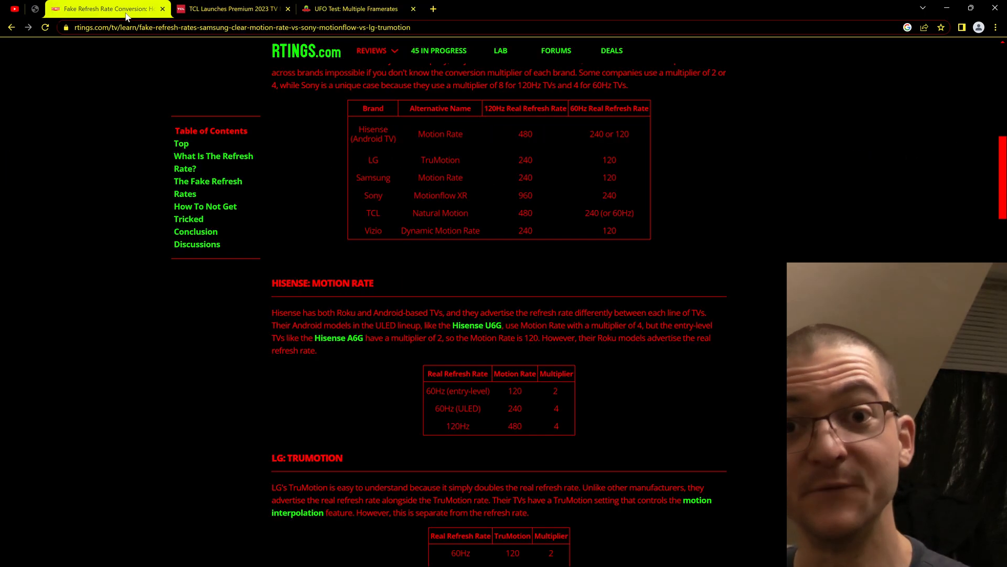
Scroll to the Hisense, LG TruMotion and Samsung Motion Rate multiplier tables.
scroll("down", 3)
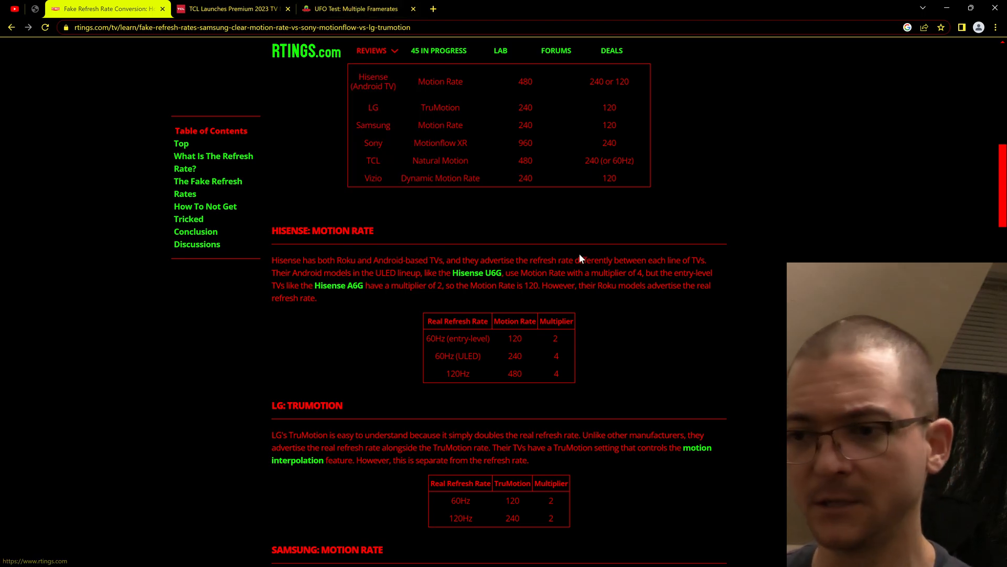
scroll("down", 3)
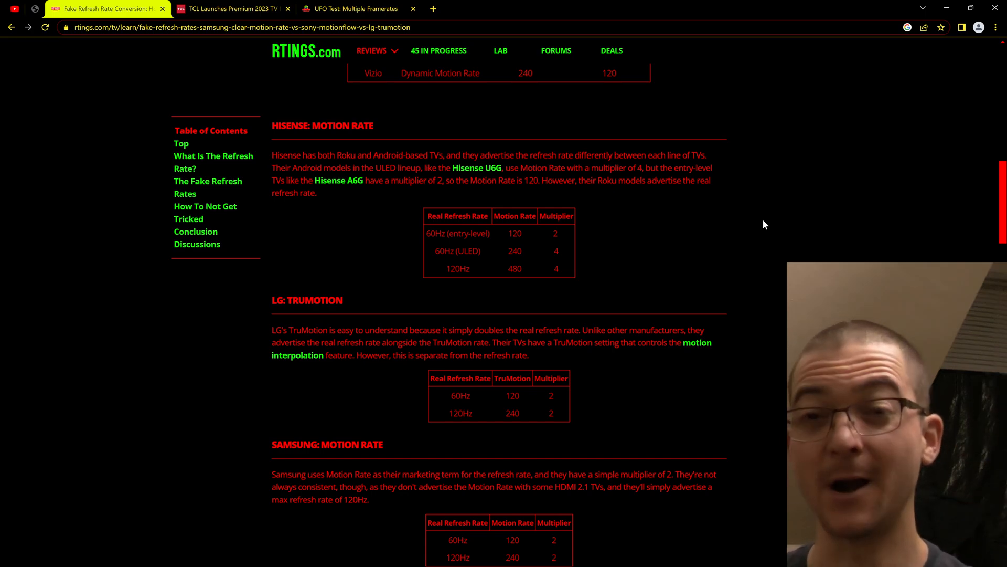
mouse_move(753, 229)
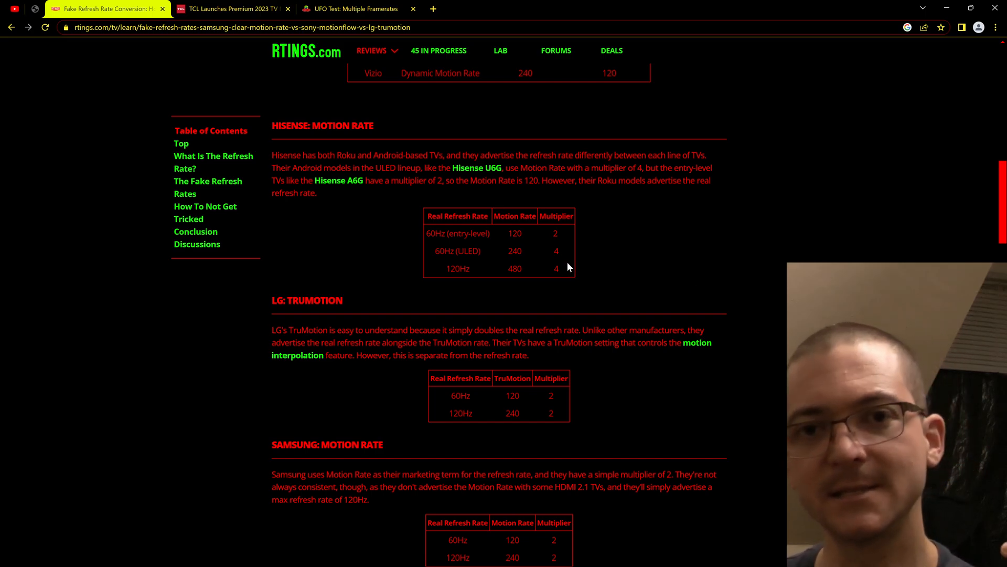
mouse_move(586, 253)
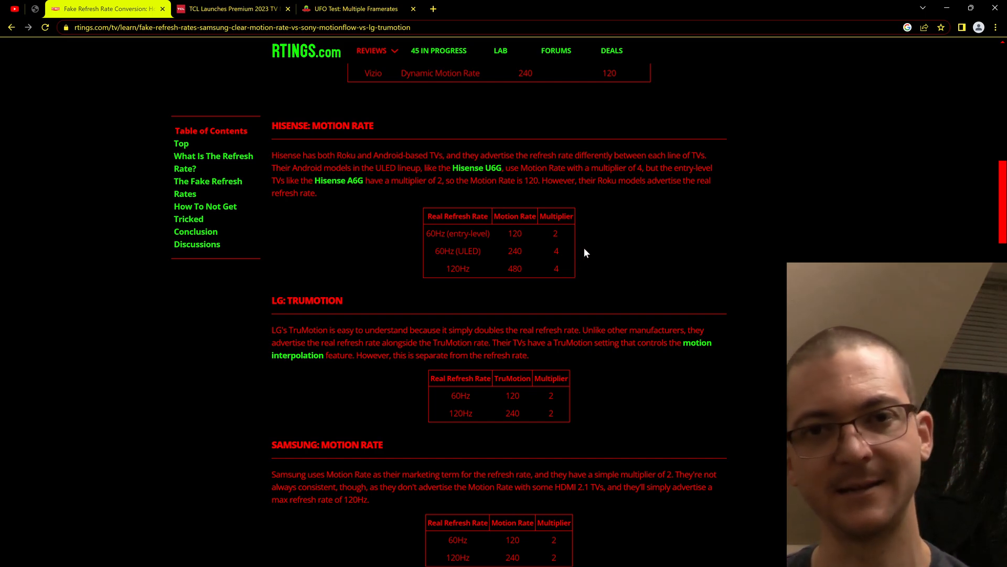
mouse_move(674, 265)
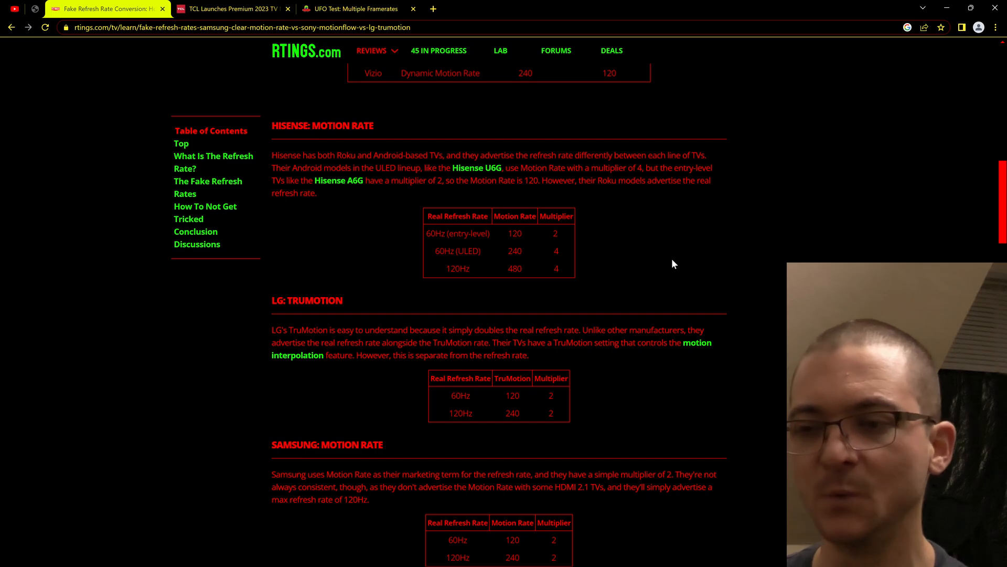
mouse_move(676, 255)
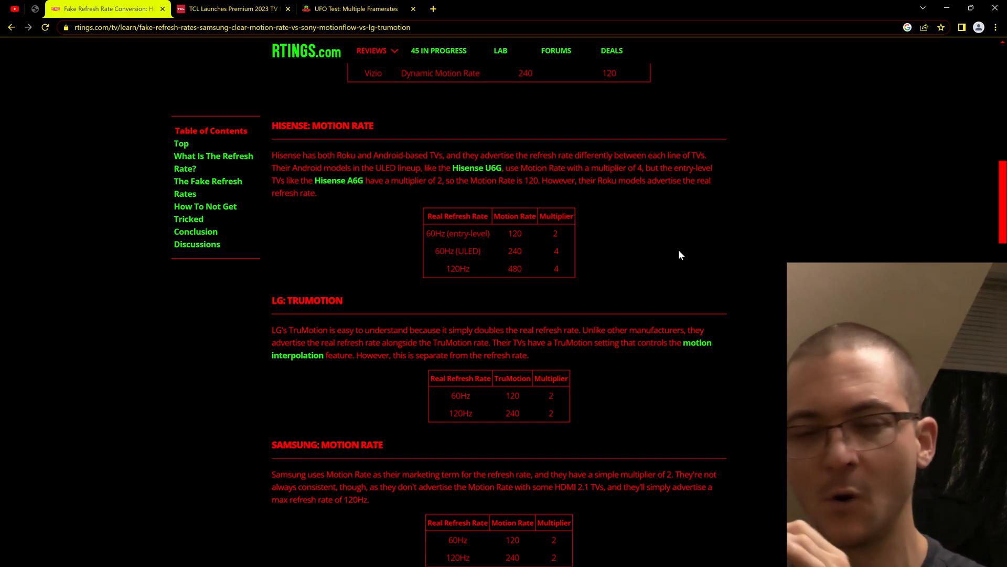
scroll("down", 3)
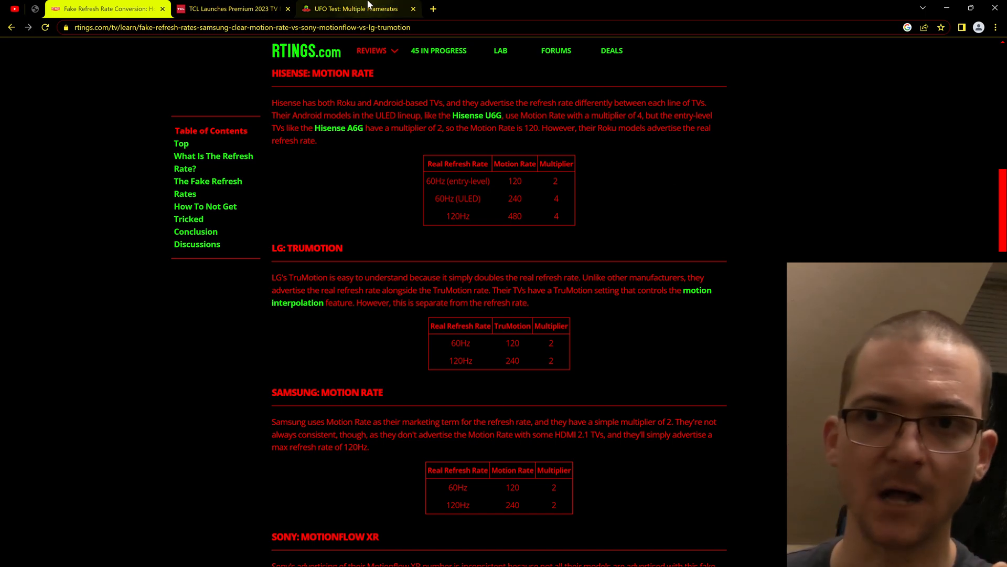
mouse_move(371, 10)
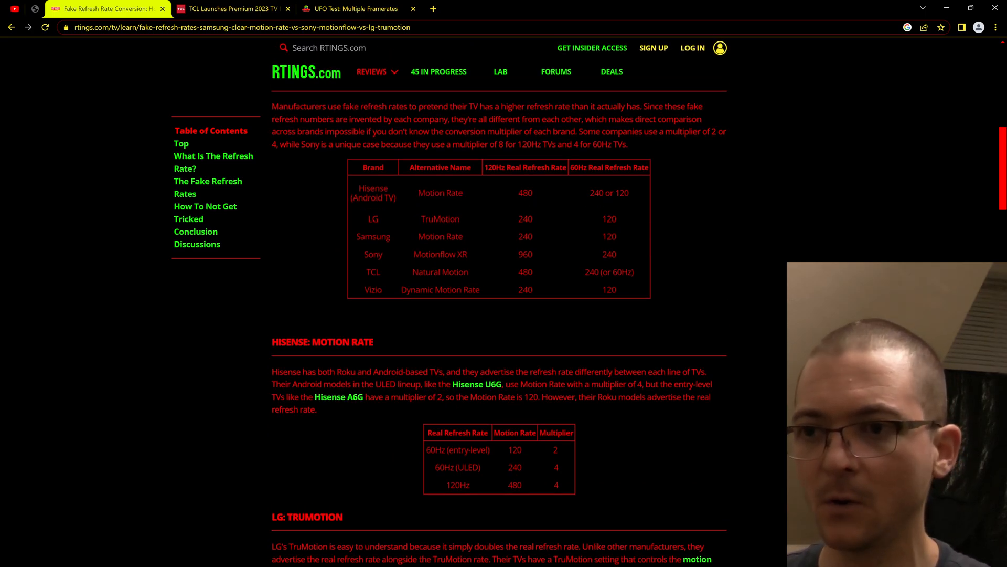
mouse_move(762, 303)
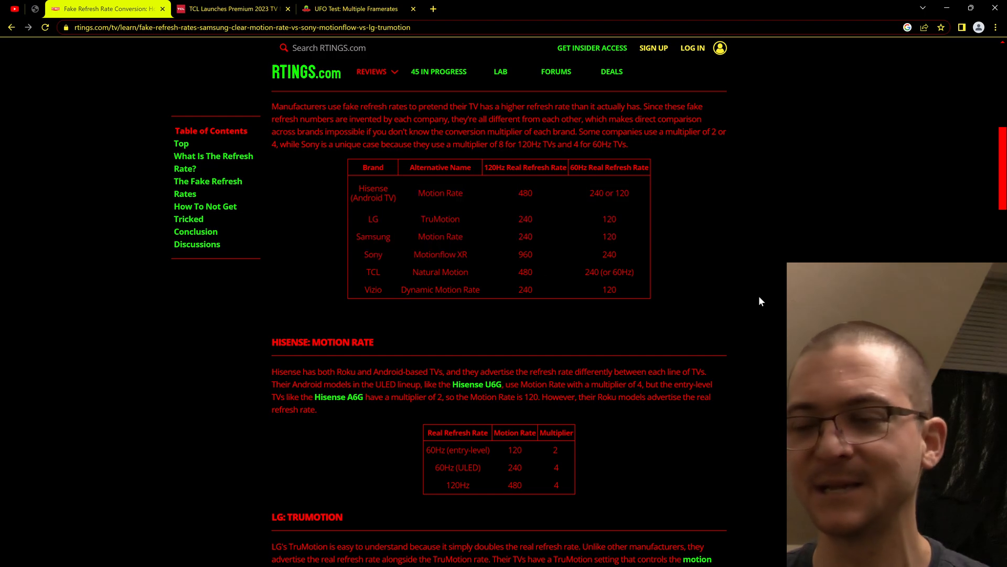
mouse_move(497, 296)
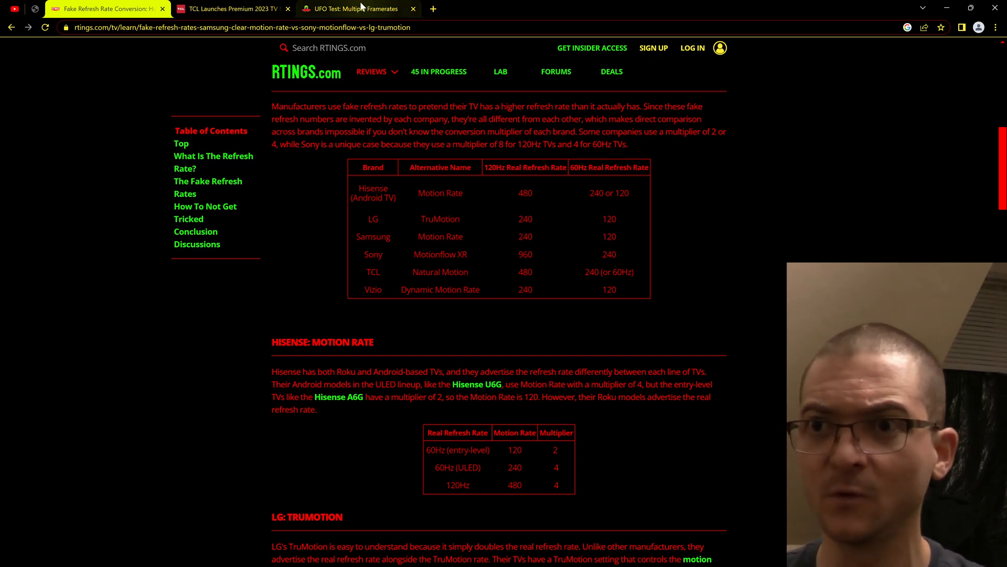
left_click(354, 8)
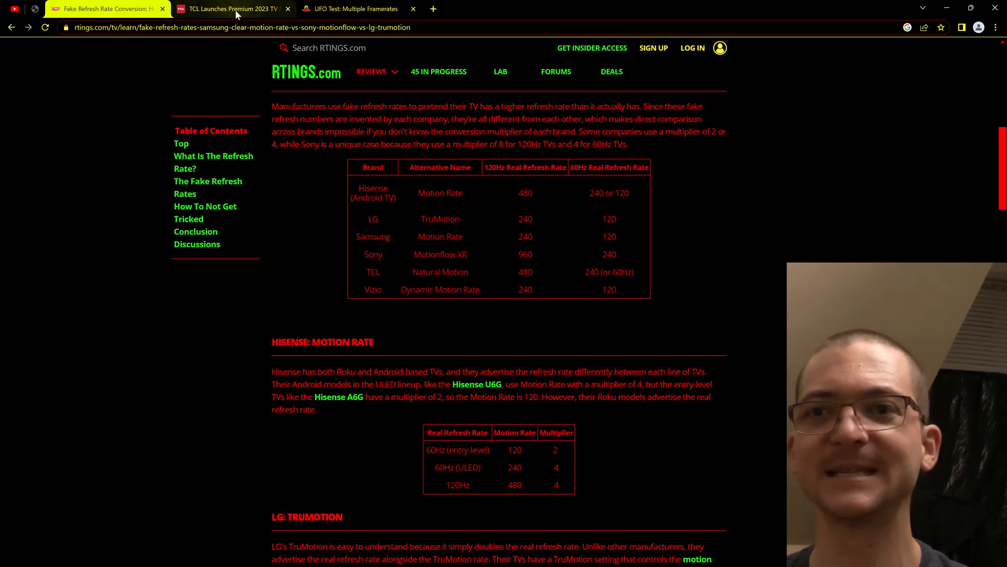
Switch to the TCL 2023 press release and highlight 480 in the Q7's Motion Rate 480.
left_click(233, 10)
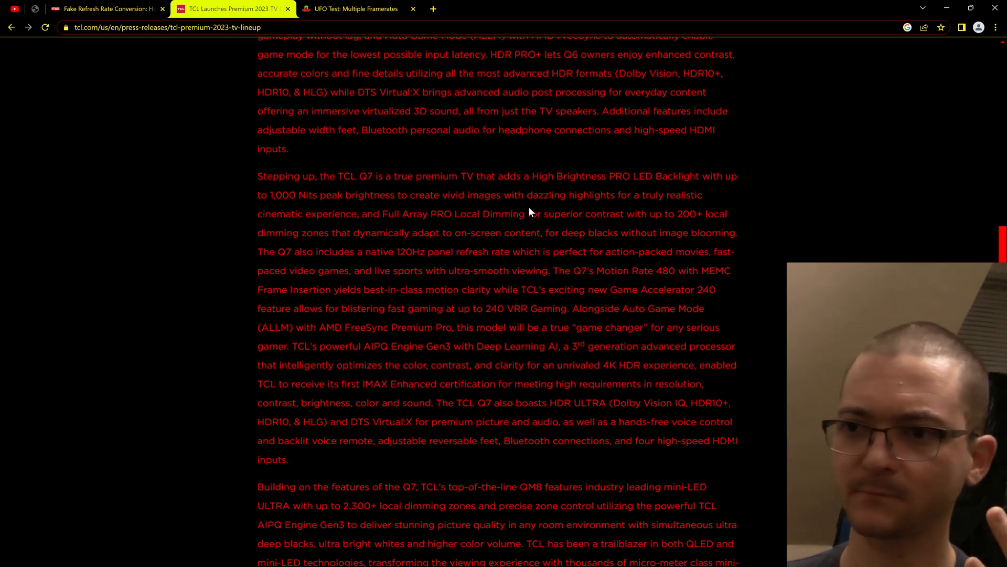
mouse_move(418, 208)
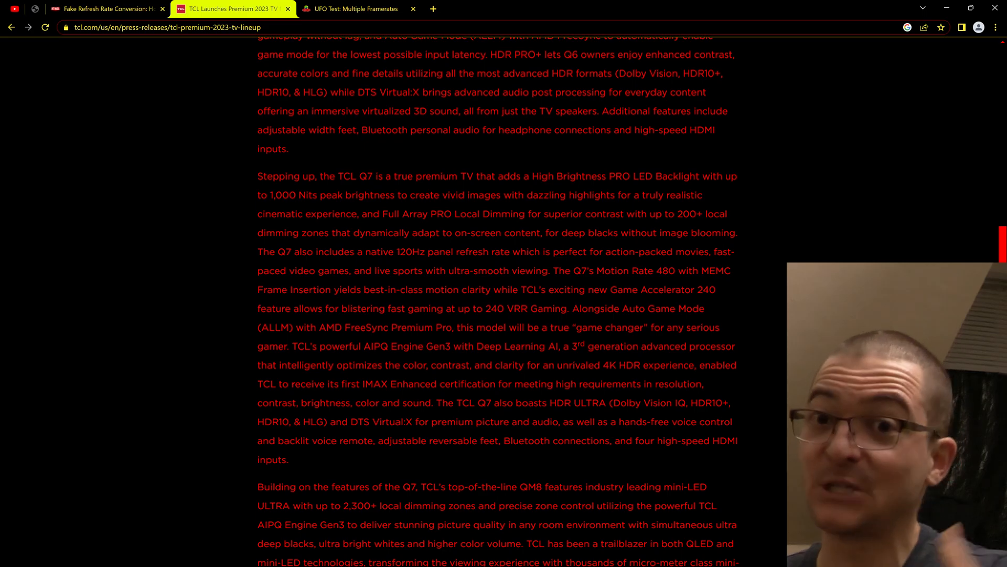
double_click(663, 271)
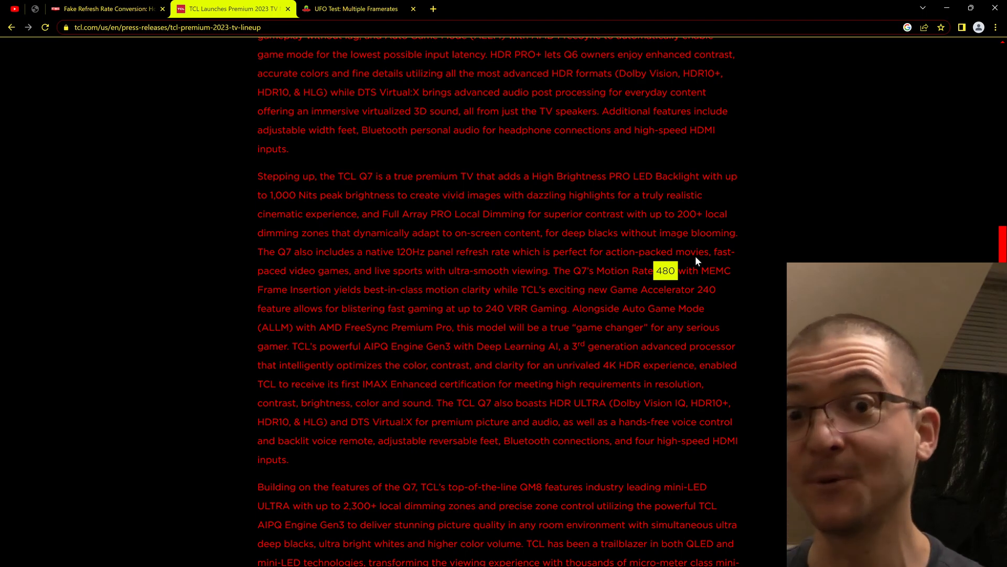
mouse_move(743, 292)
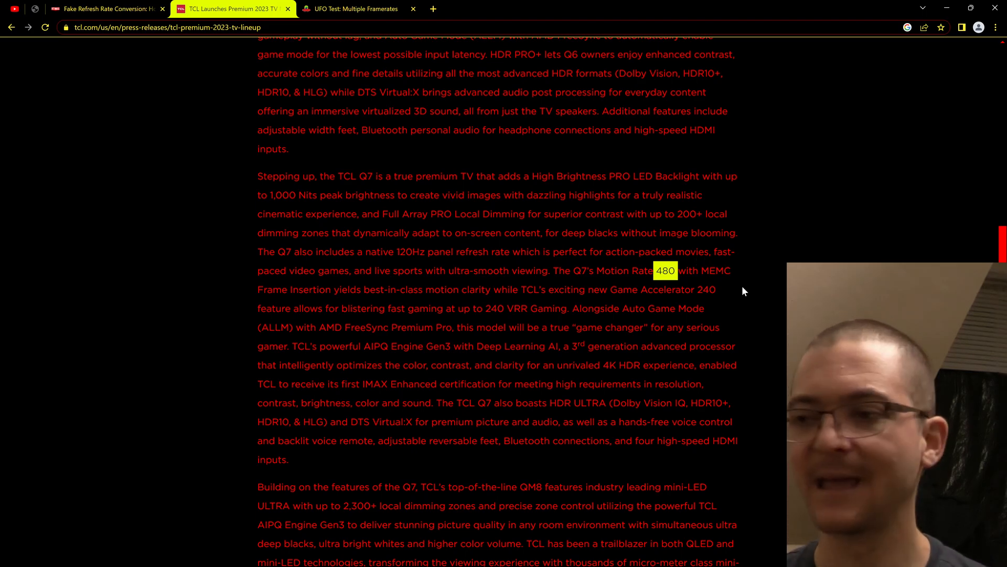